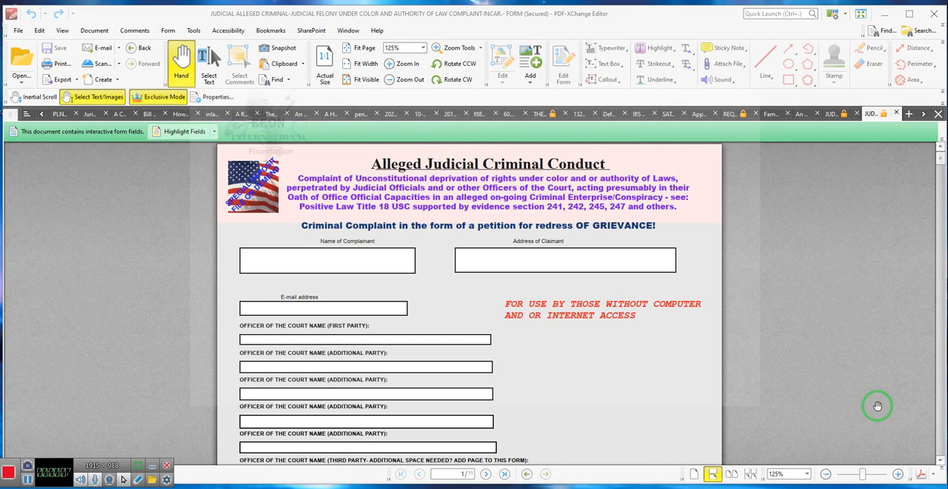
{"action": "mouse_move", "coordinate": [678, 386]}
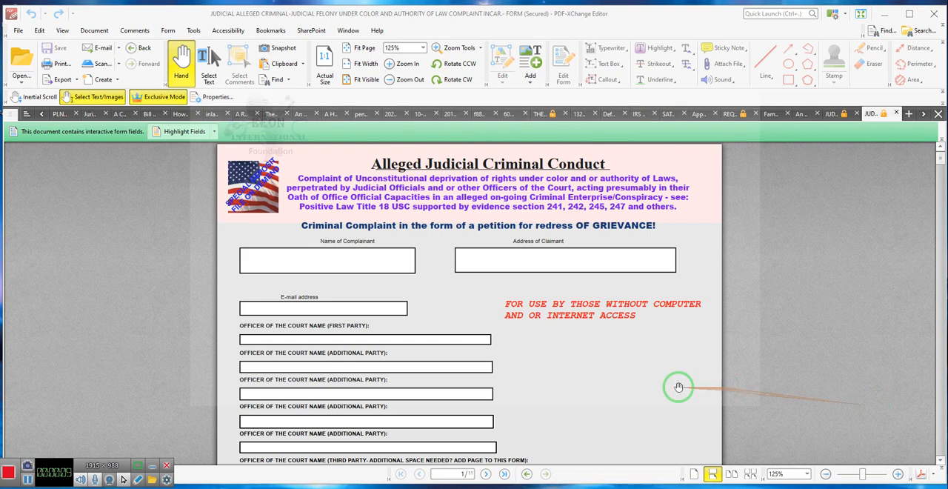
{"action": "mouse_move", "coordinate": [244, 206]}
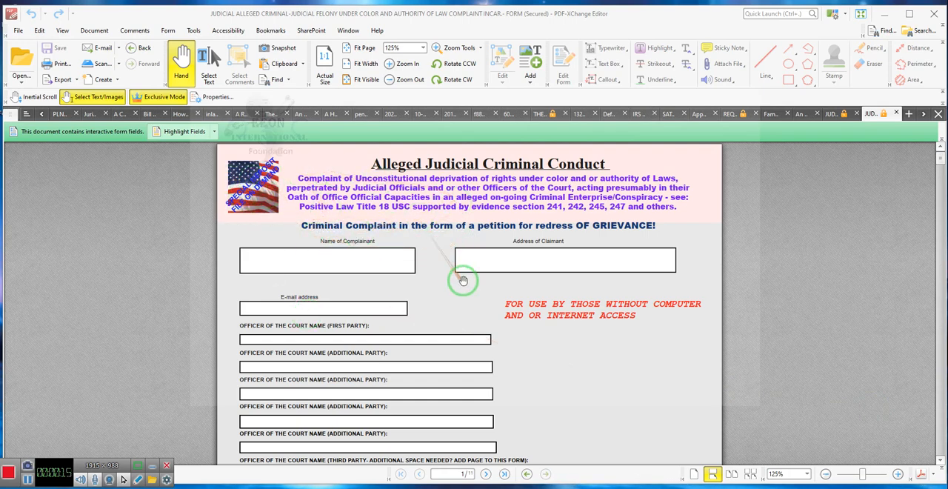
{"action": "mouse_move", "coordinate": [622, 364]}
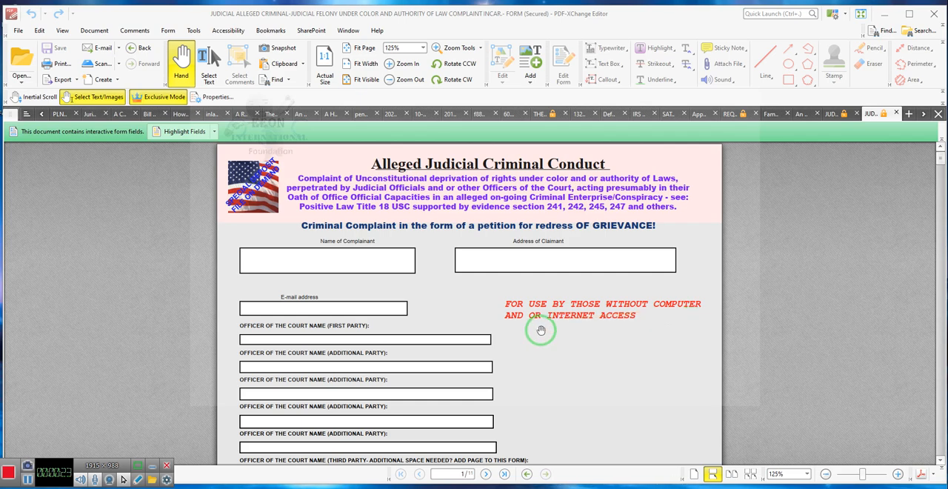
{"action": "mouse_move", "coordinate": [510, 305]}
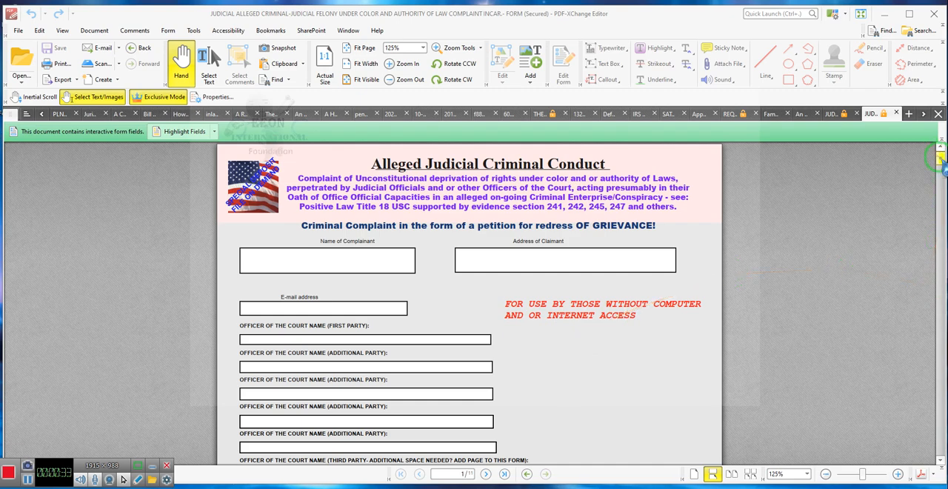
Scroll past the legal citations to the incident questionnaire table with answer circles
{"action": "scroll", "scroll_direction": "down", "scroll_amount": 3}
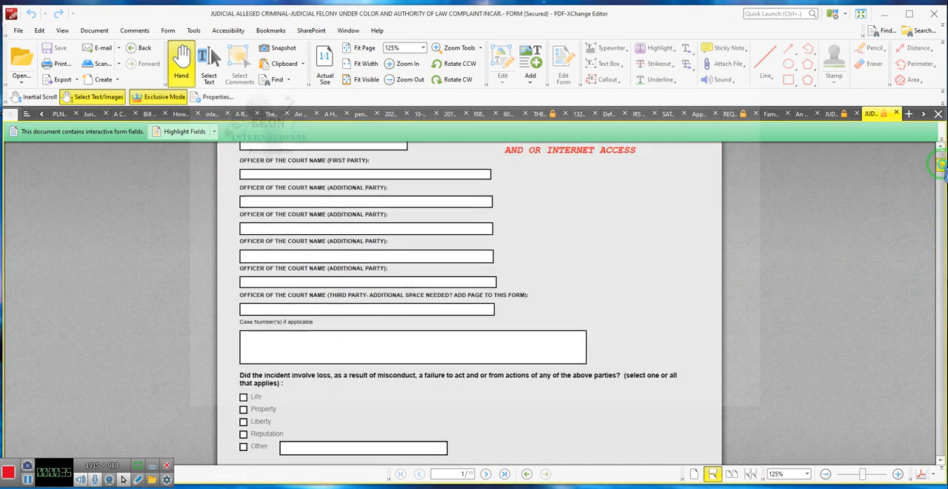
{"action": "scroll", "scroll_direction": "up", "scroll_amount": 3}
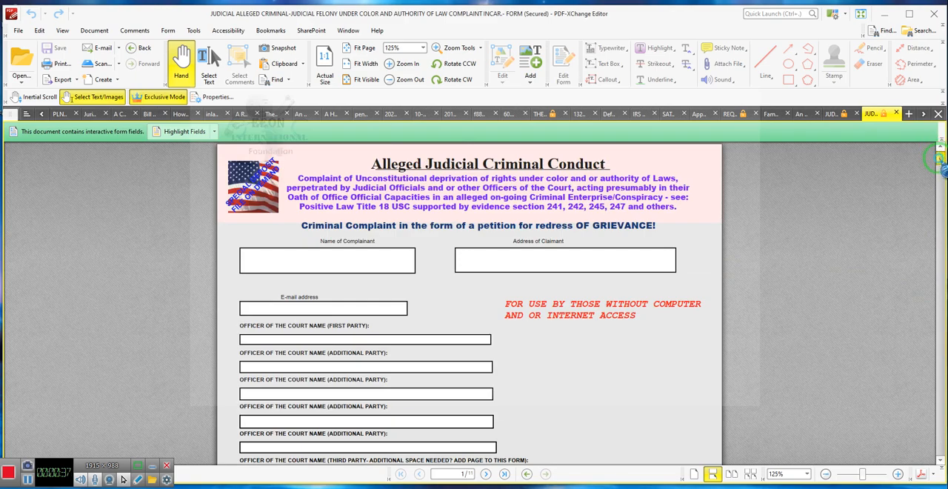
{"action": "scroll", "scroll_direction": "down", "scroll_amount": 3}
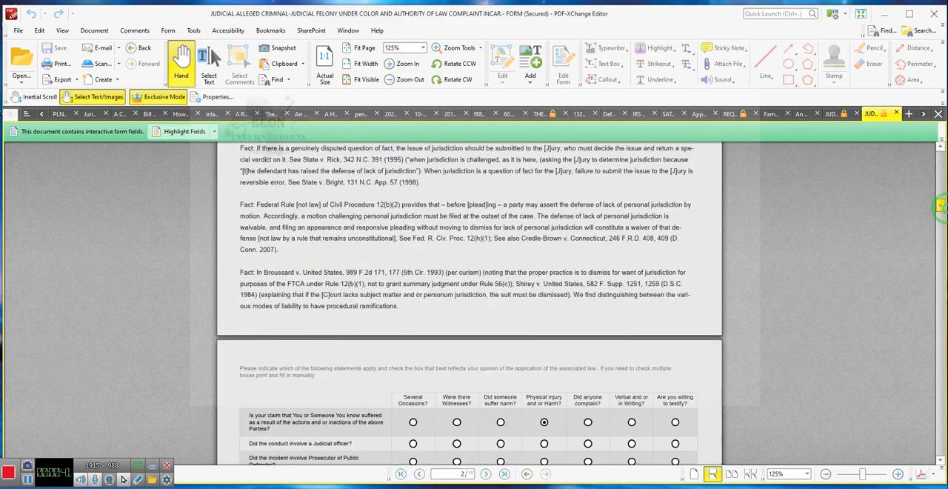
{"action": "scroll", "scroll_direction": "down", "scroll_amount": 3}
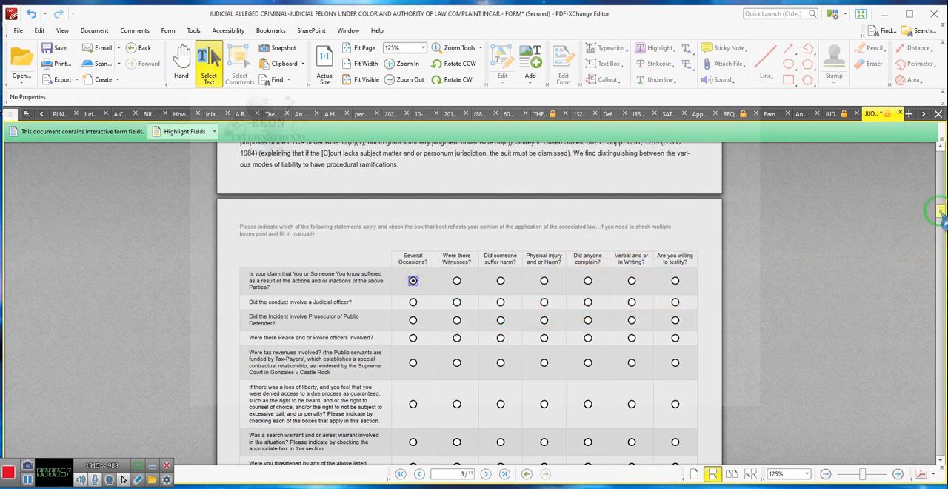
Scroll through the lined explanation pages to the notary acknowledgment and back to page 1's claim statement
{"action": "scroll", "scroll_direction": "down", "scroll_amount": 3}
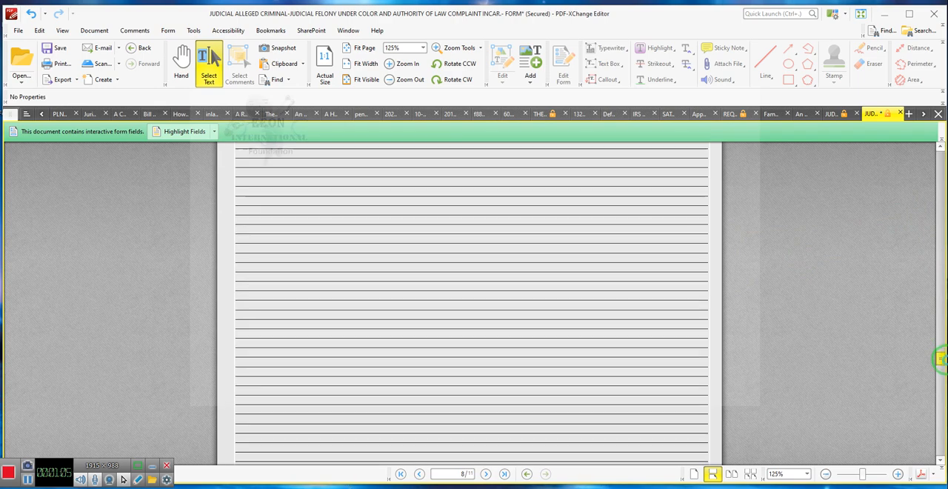
{"action": "scroll", "scroll_direction": "down", "scroll_amount": 3}
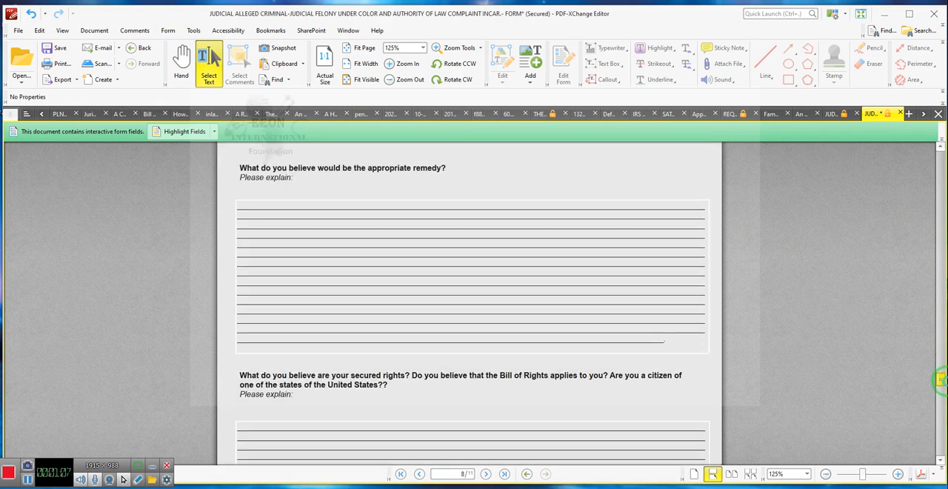
{"action": "scroll", "scroll_direction": "down", "scroll_amount": 3}
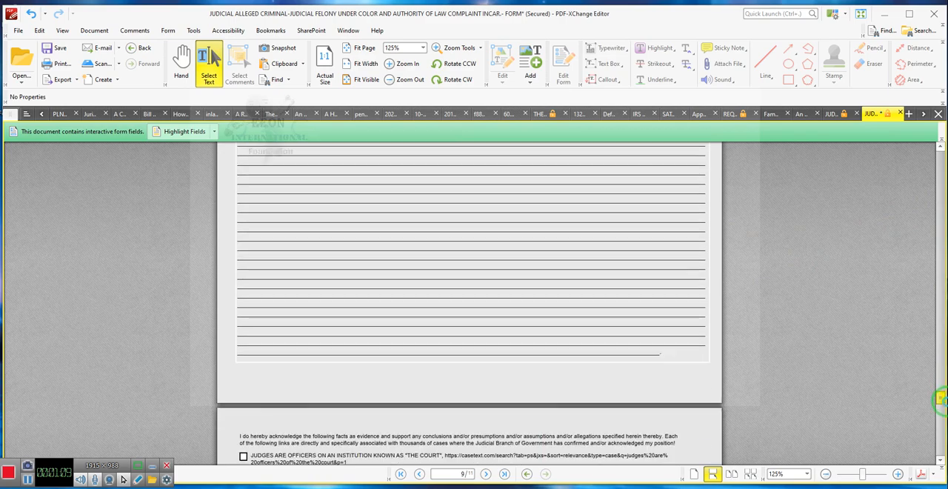
{"action": "scroll", "scroll_direction": "down", "scroll_amount": 3}
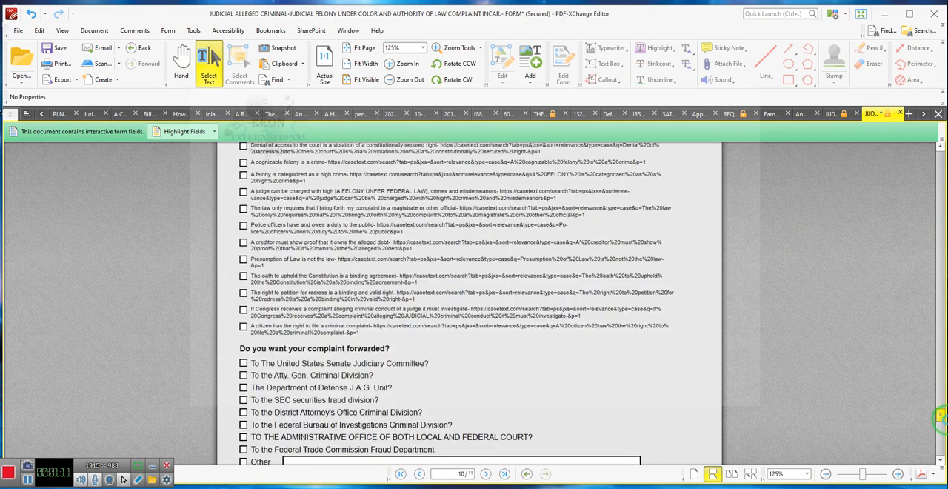
{"action": "scroll", "scroll_direction": "down", "scroll_amount": 3}
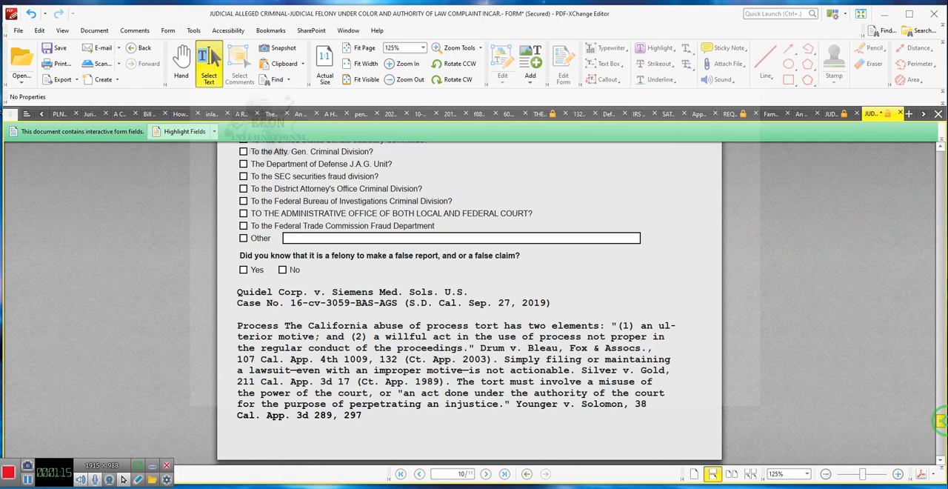
{"action": "scroll", "scroll_direction": "down", "scroll_amount": 3}
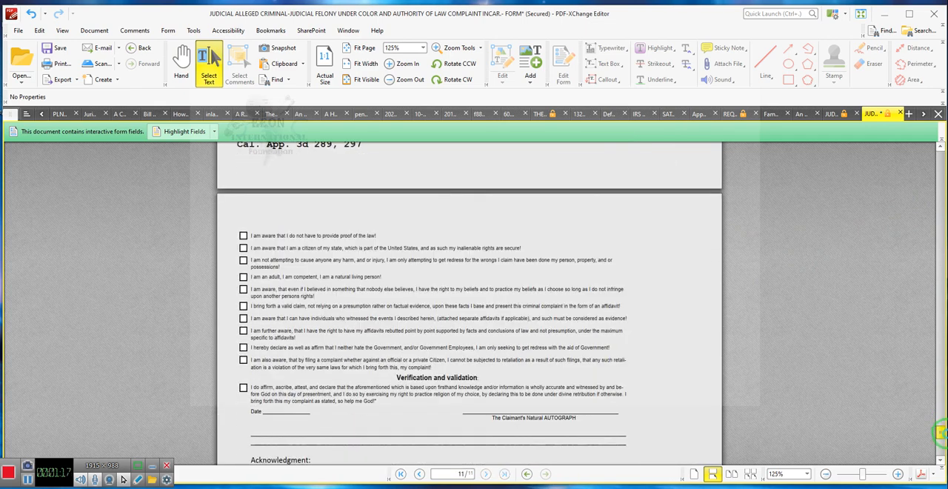
{"action": "scroll", "scroll_direction": "down", "scroll_amount": 3}
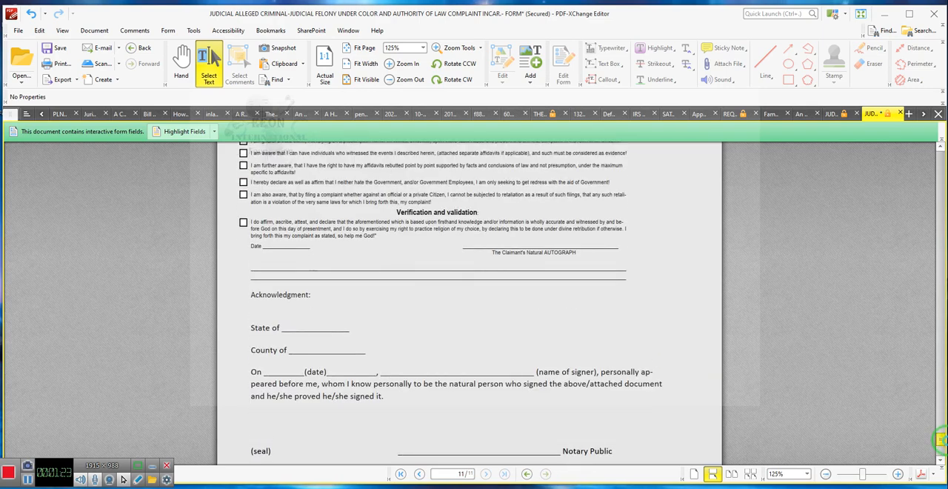
{"action": "scroll", "scroll_direction": "down", "scroll_amount": 3}
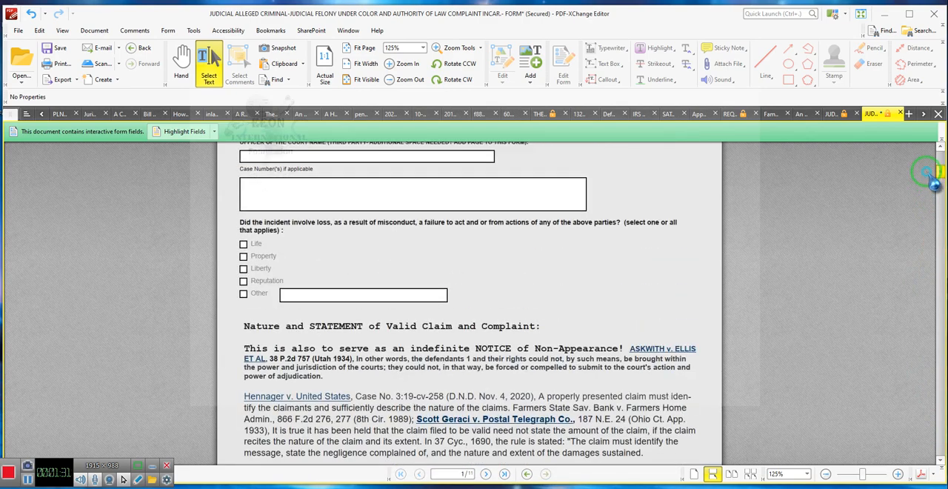
{"action": "scroll", "scroll_direction": "down", "scroll_amount": 3}
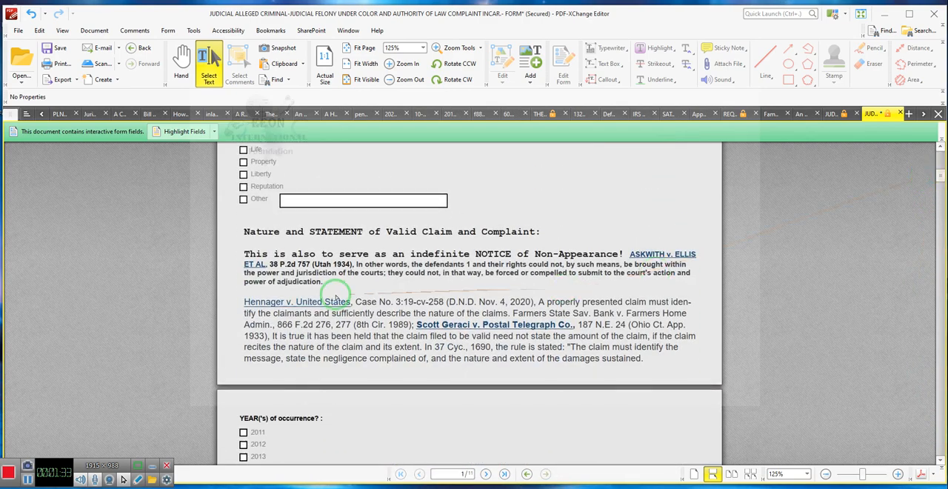
{"action": "mouse_move", "coordinate": [388, 231]}
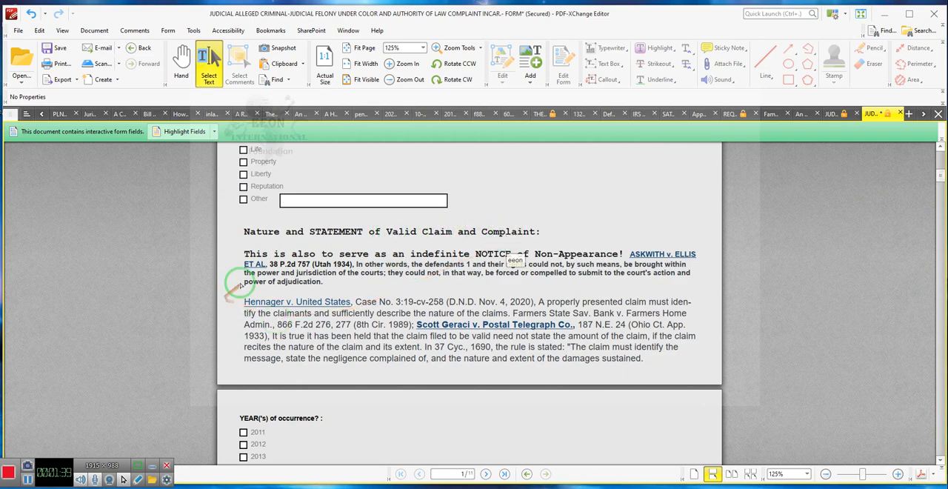
{"action": "mouse_move", "coordinate": [405, 258]}
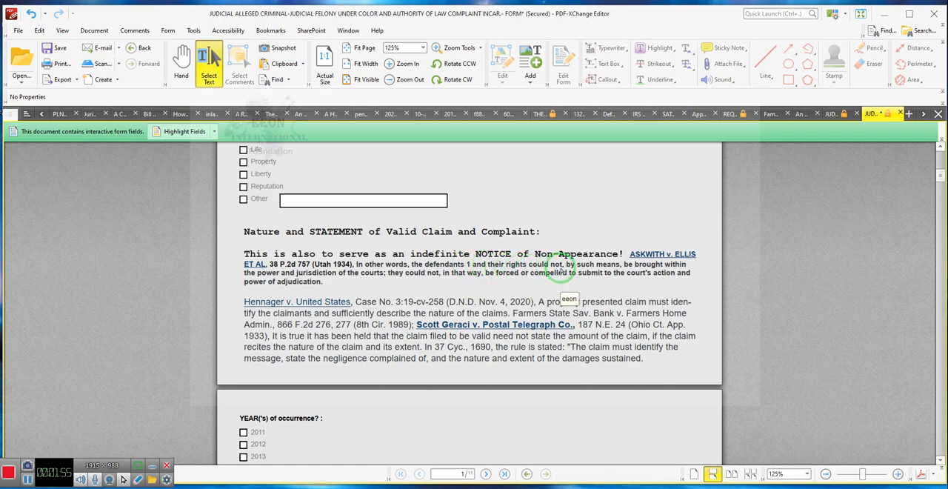
{"action": "mouse_move", "coordinate": [599, 265]}
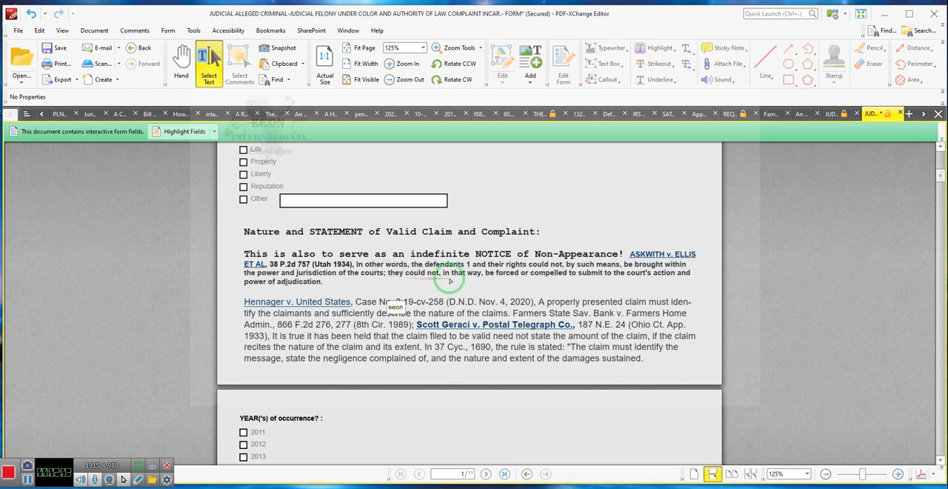
{"action": "mouse_move", "coordinate": [502, 273]}
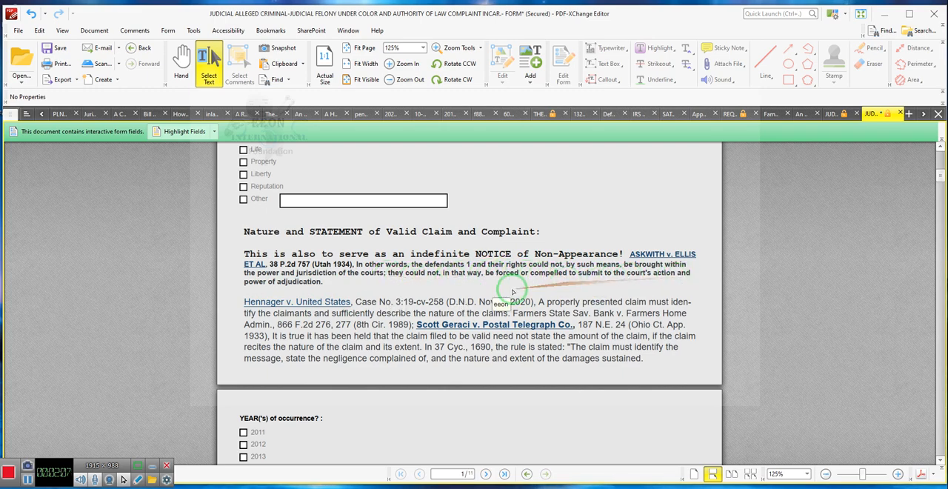
{"action": "mouse_move", "coordinate": [310, 290]}
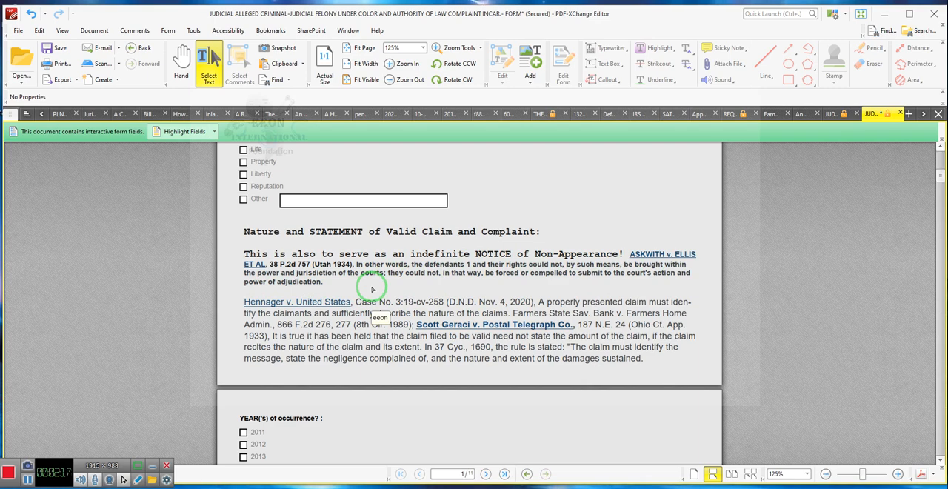
{"action": "mouse_move", "coordinate": [496, 257]}
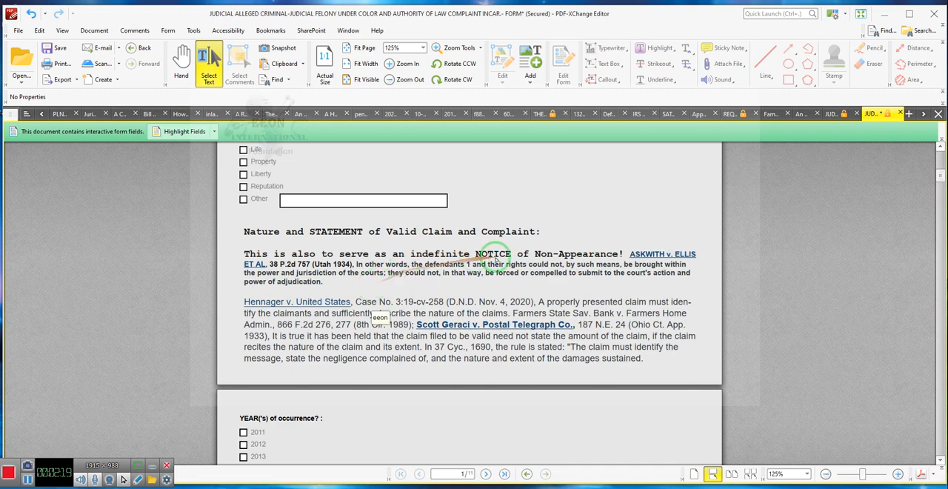
{"action": "mouse_move", "coordinate": [550, 278]}
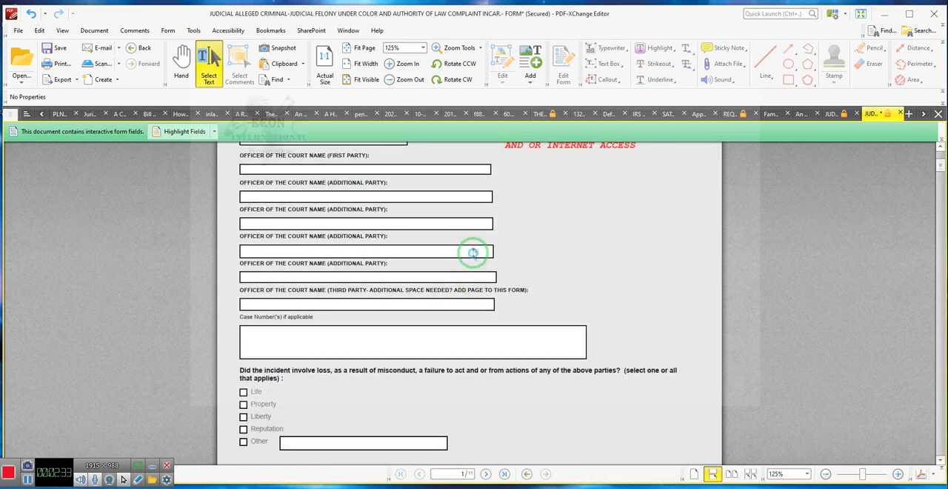
{"action": "left_click", "coordinate": [366, 250]}
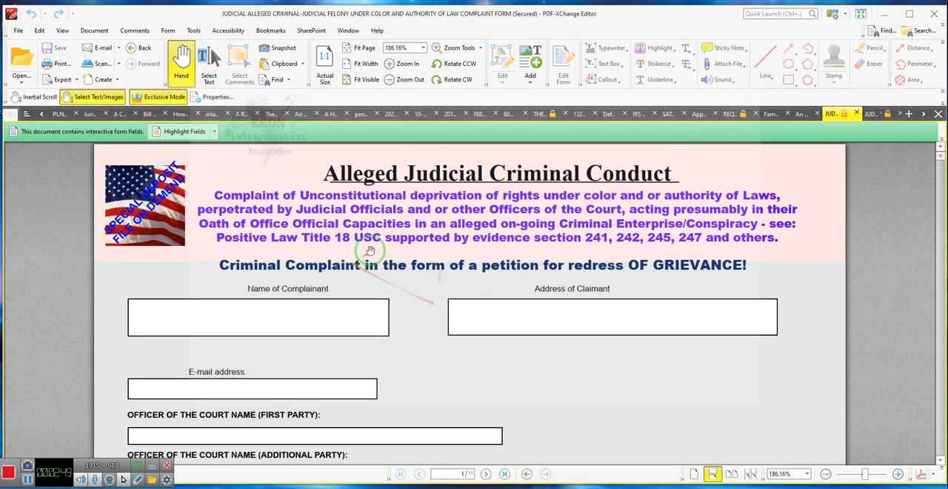
{"action": "mouse_move", "coordinate": [567, 260]}
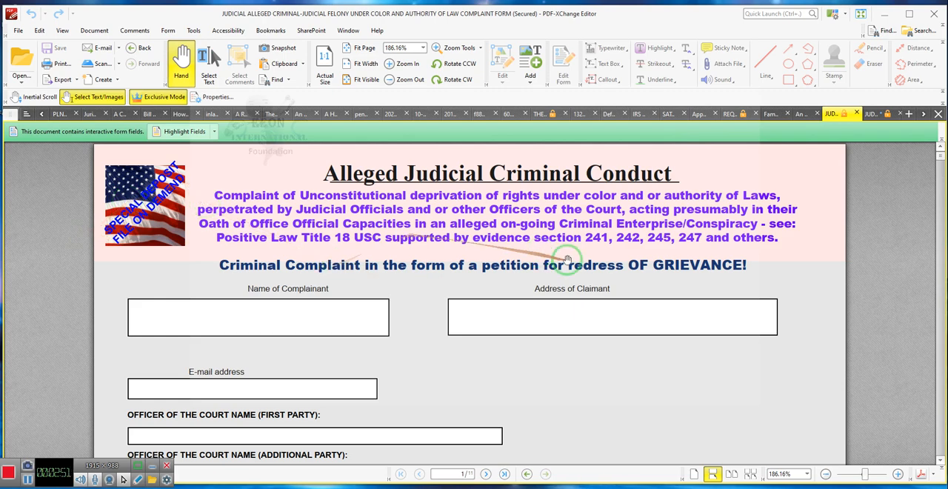
{"action": "mouse_move", "coordinate": [522, 264]}
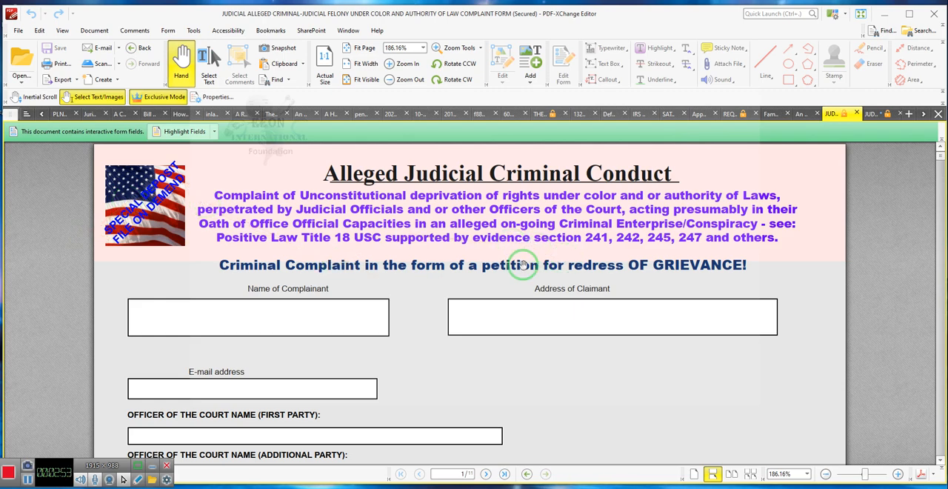
{"action": "mouse_move", "coordinate": [548, 298]}
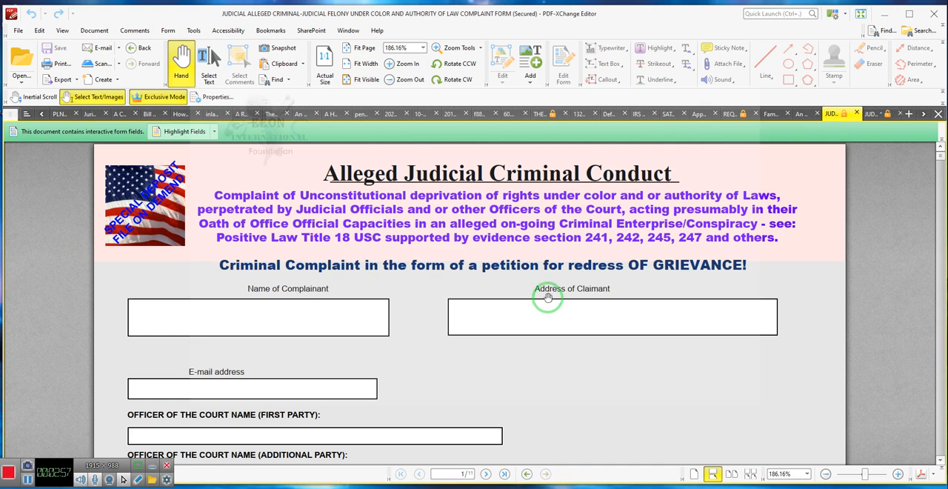
Scroll past the officer names and questions grid to page 7's large explanation field
{"action": "scroll", "scroll_direction": "down", "scroll_amount": 3}
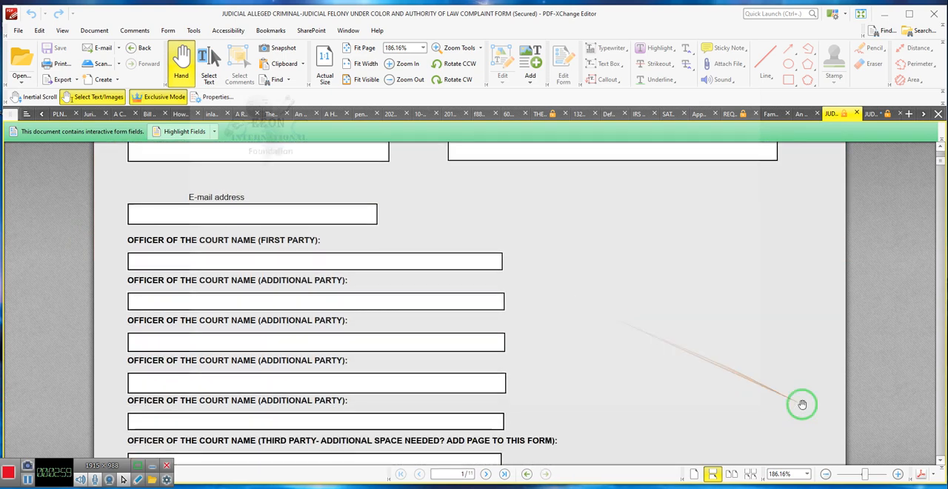
{"action": "mouse_move", "coordinate": [939, 423]}
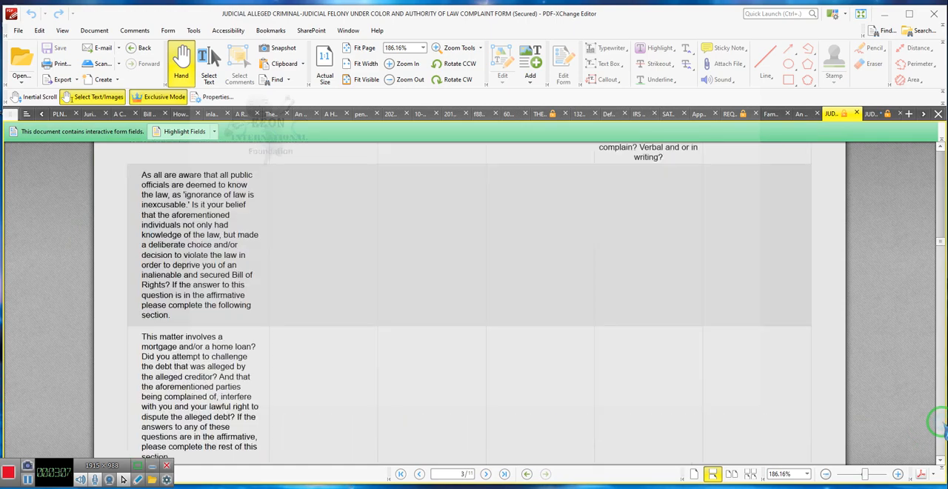
{"action": "scroll", "scroll_direction": "down", "scroll_amount": 3}
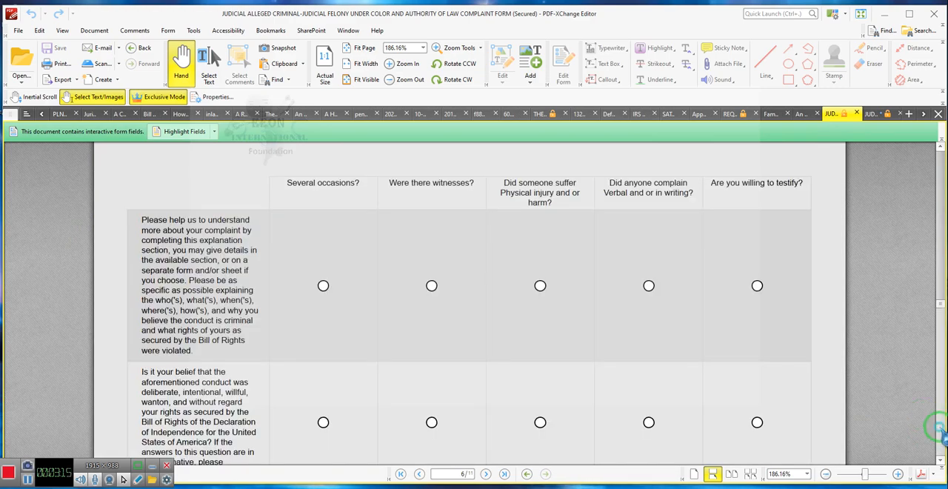
{"action": "left_click", "coordinate": [486, 474]}
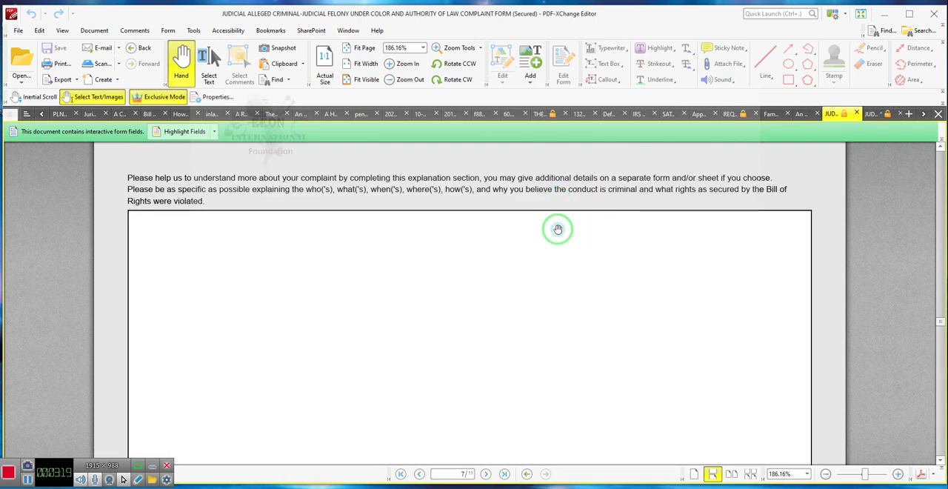
{"action": "left_click", "coordinate": [210, 62]}
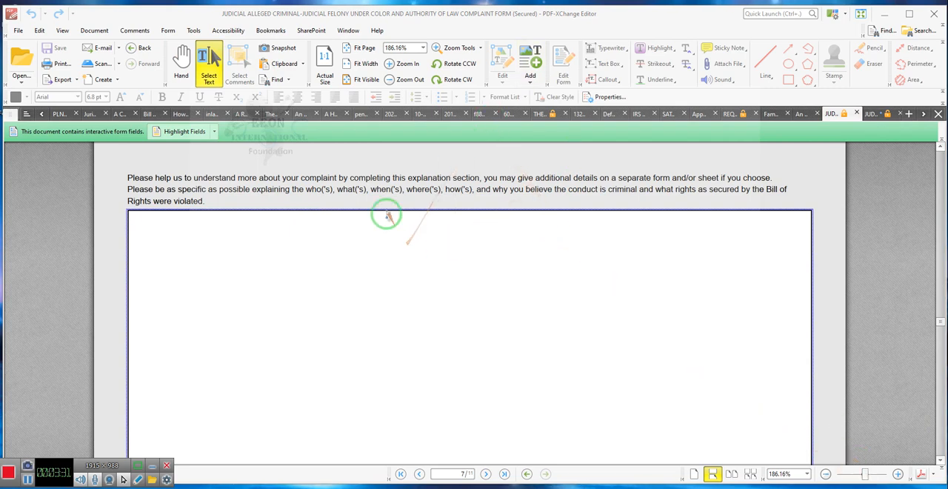
{"action": "left_click", "coordinate": [179, 59]}
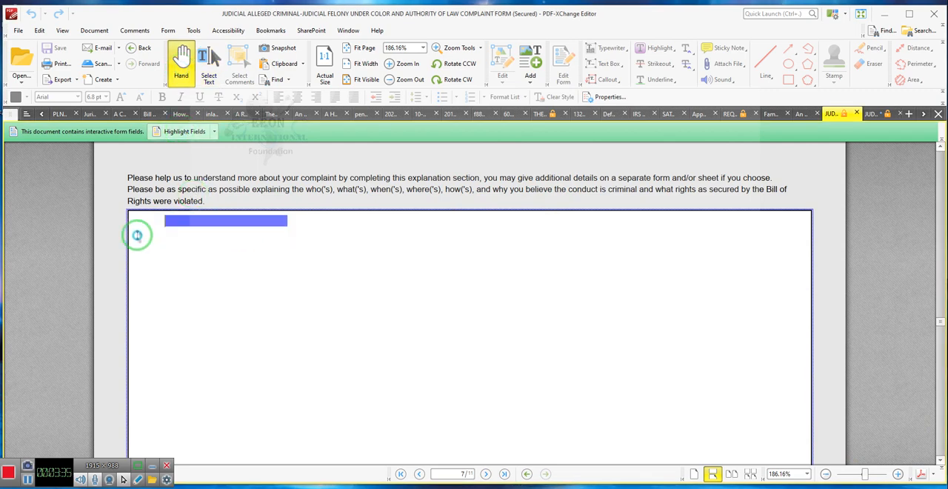
{"action": "type", "text": "Dknf AKJ GDKDGJB OAEJG"}
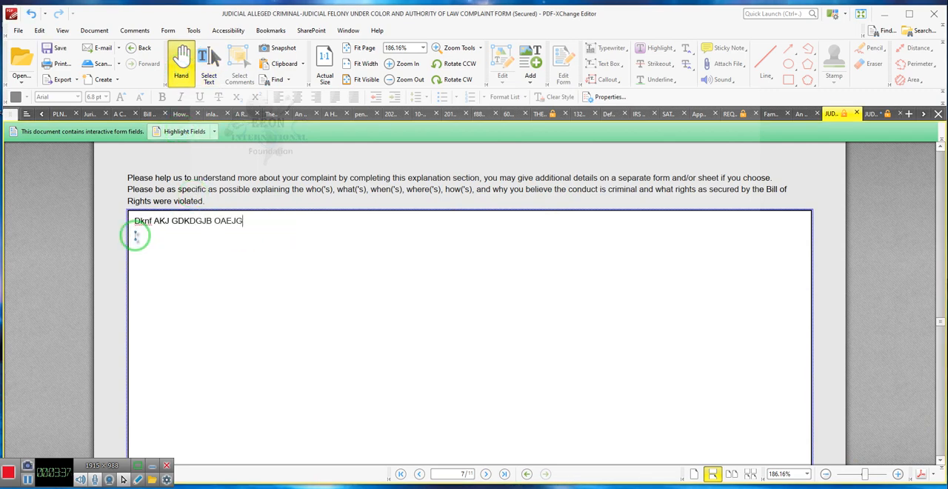
{"action": "type", "text": "OAJDOGBJOAD JFGOJFAN GBONAEON GBO"}
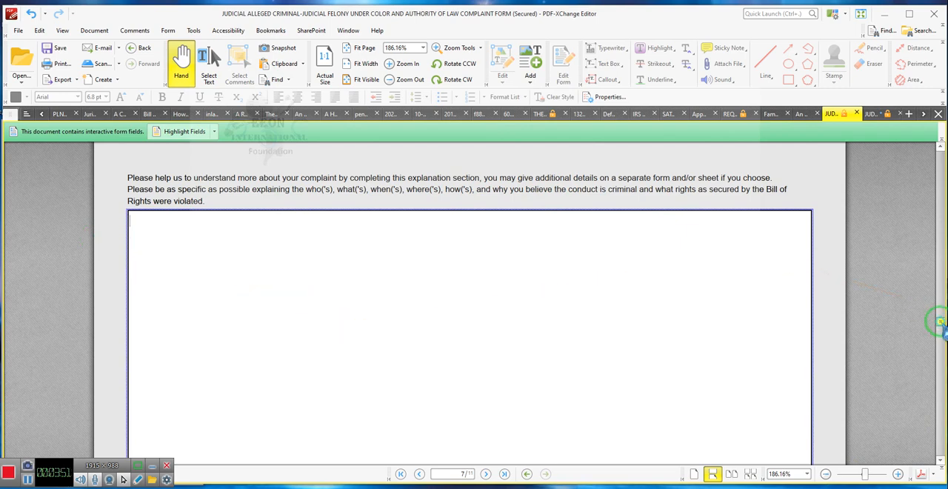
Scroll to page 9's enlarged 'Please explain' field near the acknowledgment checkbox page
{"action": "scroll", "scroll_direction": "down", "scroll_amount": 3}
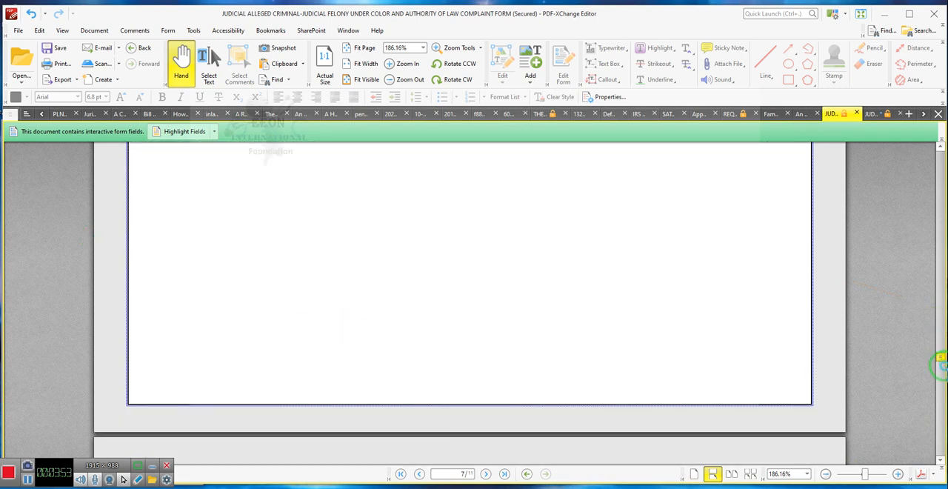
{"action": "scroll", "scroll_direction": "down", "scroll_amount": 3}
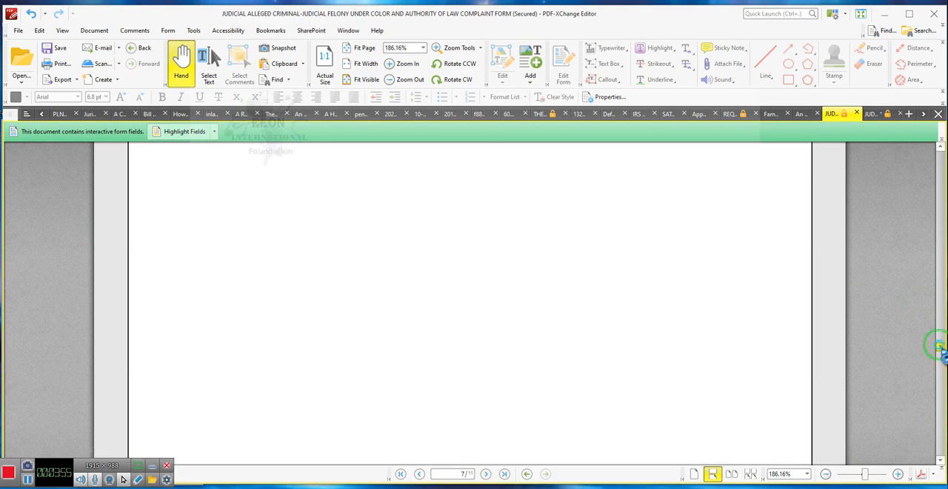
{"action": "scroll", "scroll_direction": "down", "scroll_amount": 3}
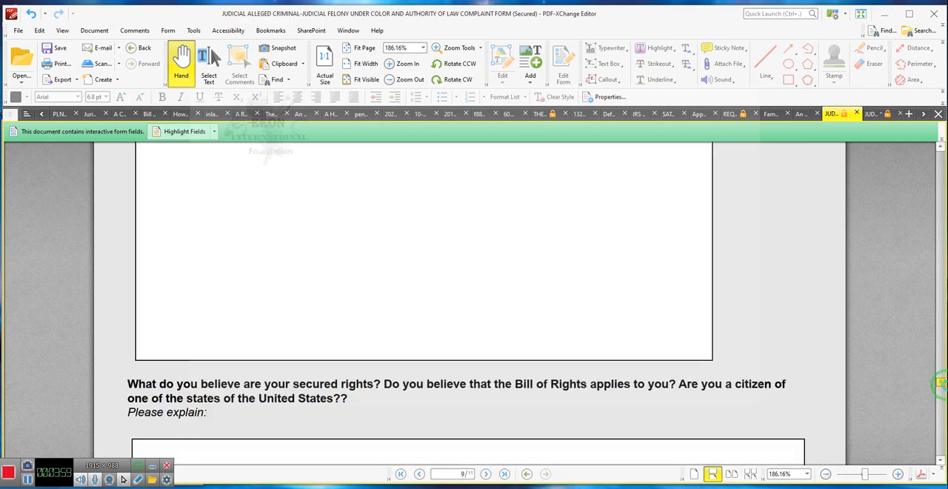
{"action": "scroll", "scroll_direction": "down", "scroll_amount": 3}
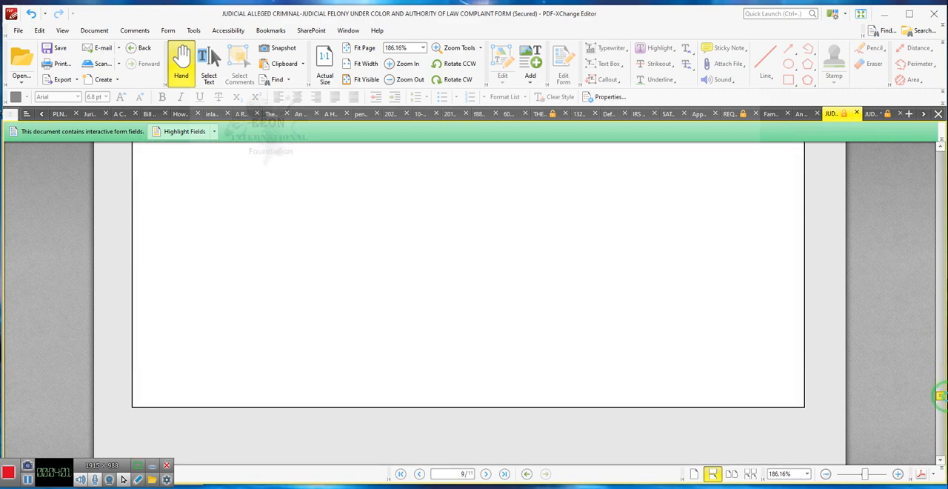
{"action": "scroll", "scroll_direction": "down", "scroll_amount": 3}
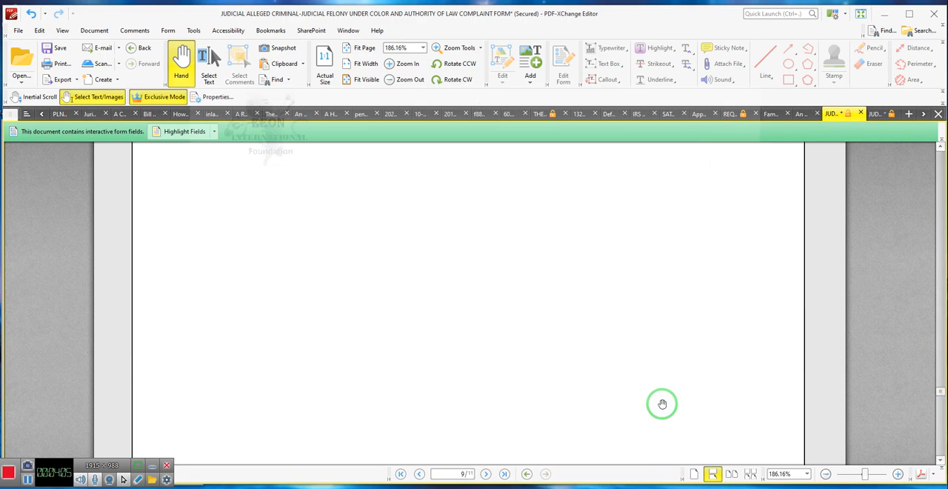
{"action": "scroll", "scroll_direction": "down", "scroll_amount": 3}
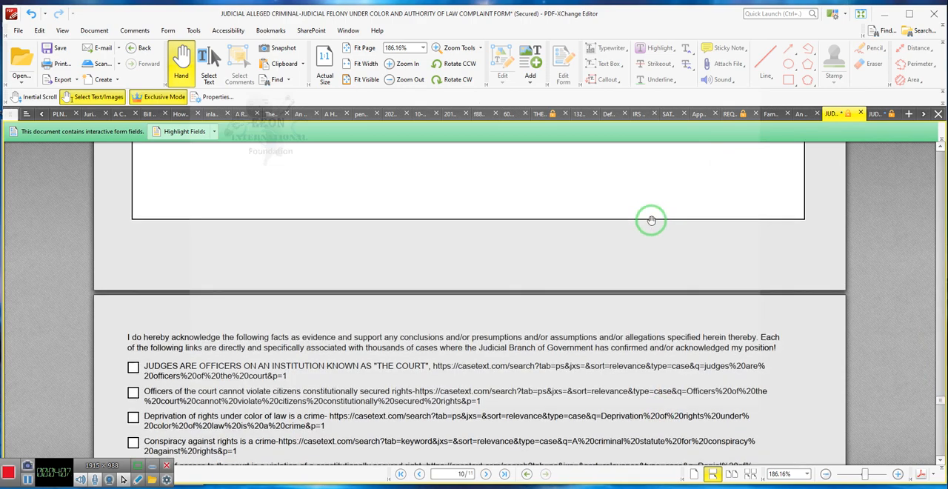
{"action": "scroll", "scroll_direction": "up", "scroll_amount": 3}
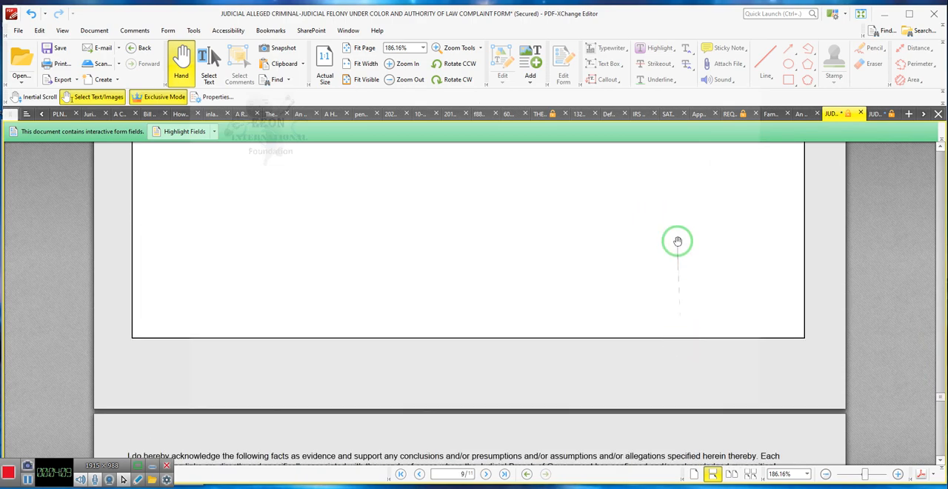
{"action": "mouse_move", "coordinate": [588, 177]}
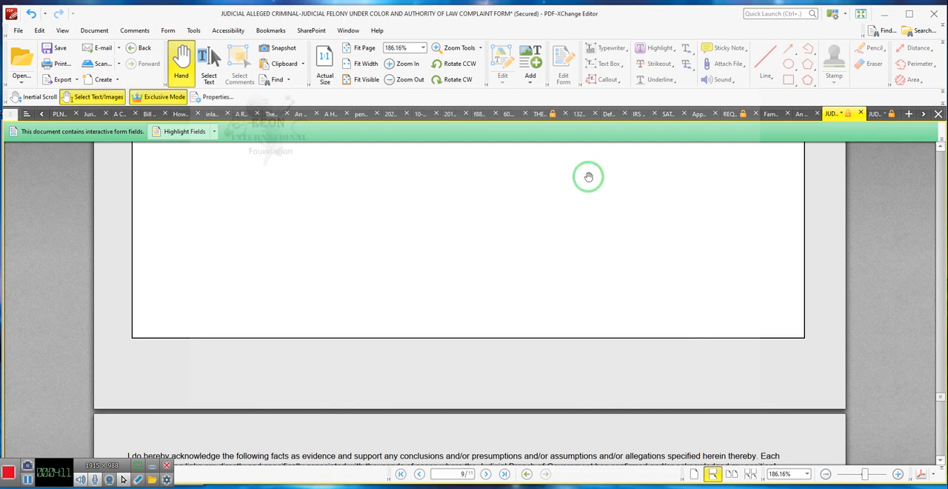
Enter and erase test text in the secured-rights explanation box, then scroll to the acknowledgment checklist
{"action": "left_click", "coordinate": [207, 59]}
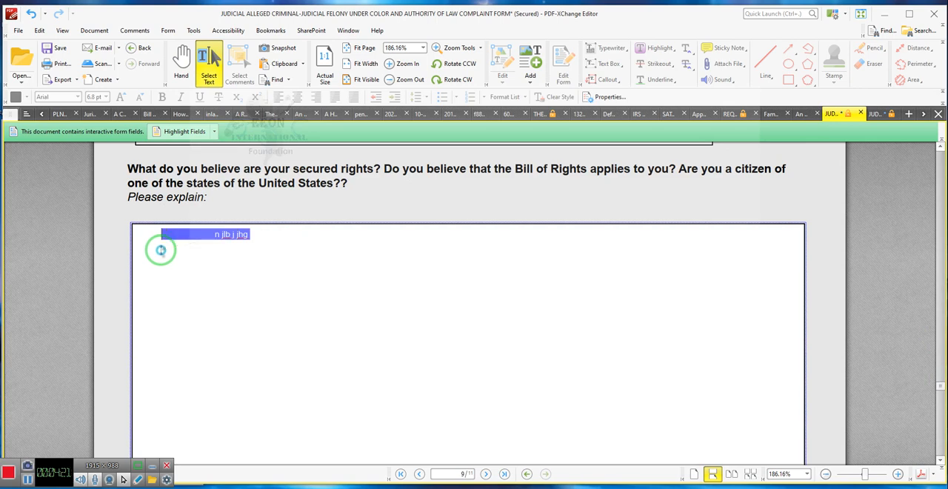
{"action": "key", "text": "Delete"}
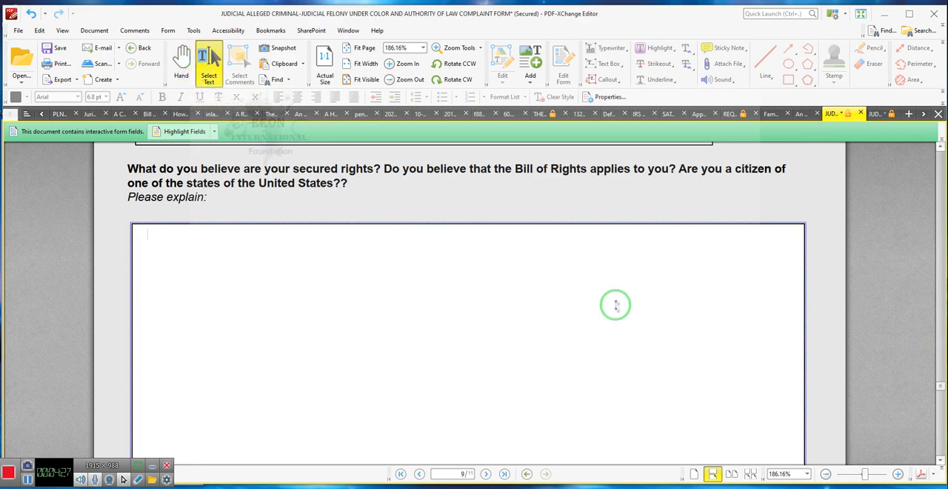
{"action": "scroll", "scroll_direction": "down", "scroll_amount": 3}
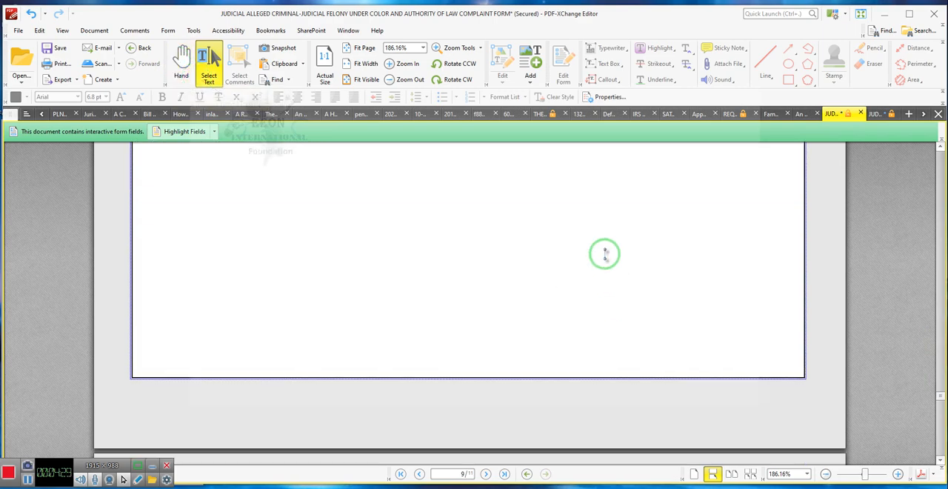
{"action": "scroll", "scroll_direction": "down", "scroll_amount": 3}
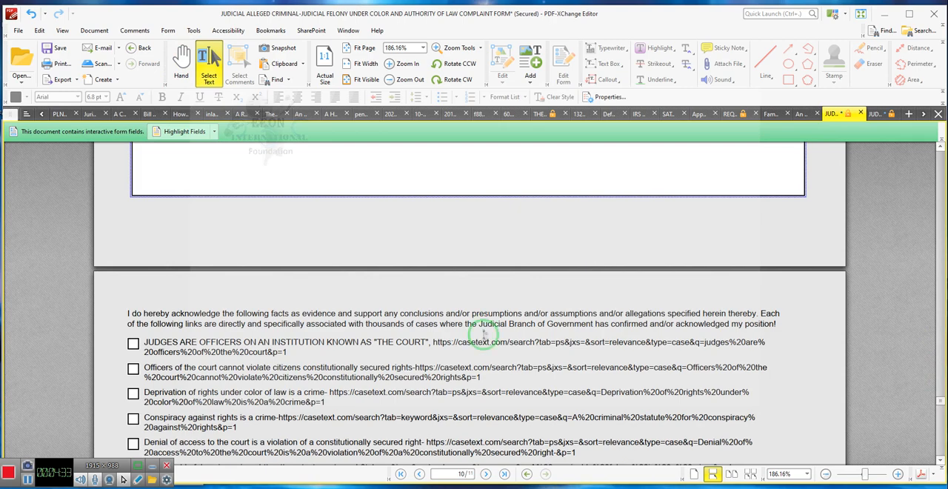
{"action": "mouse_move", "coordinate": [107, 403]}
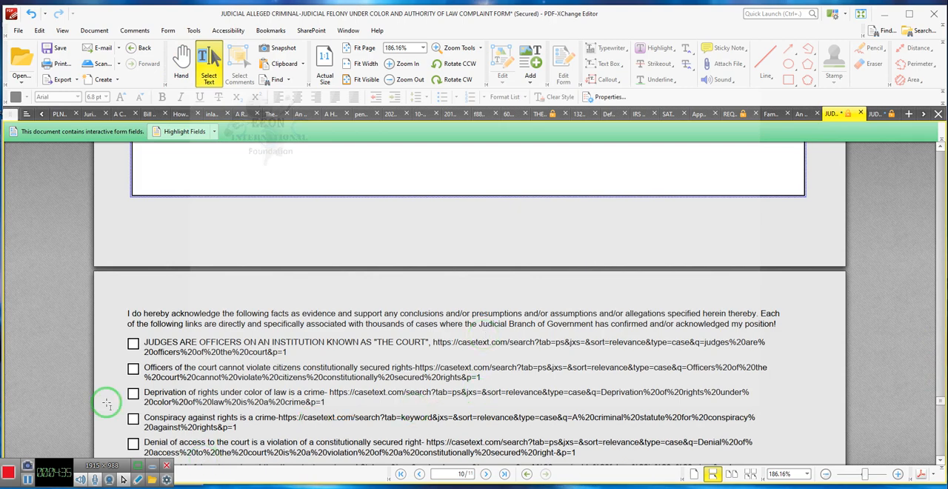